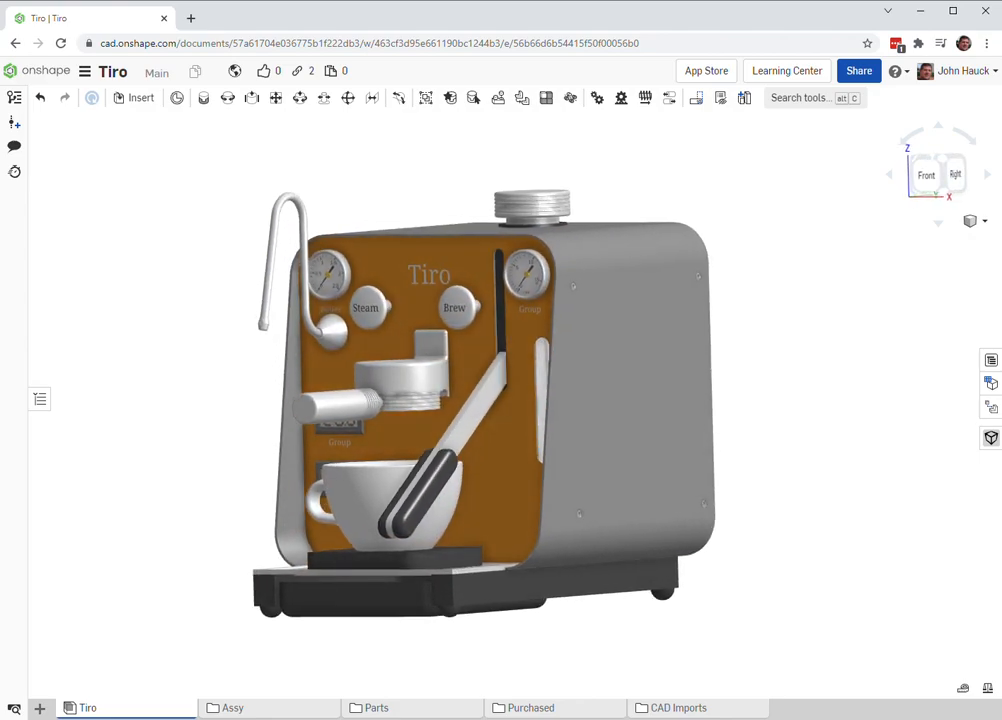
Step: Grab the brew lever handle and raise it to its top position
click(415, 485)
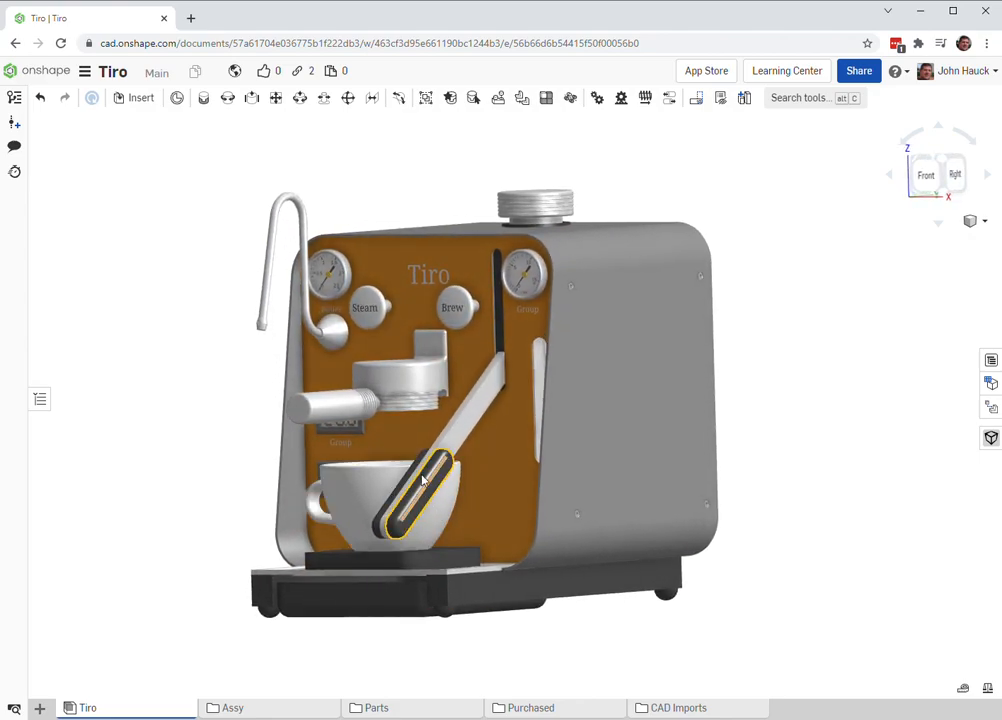
drag(420, 480, 455, 145)
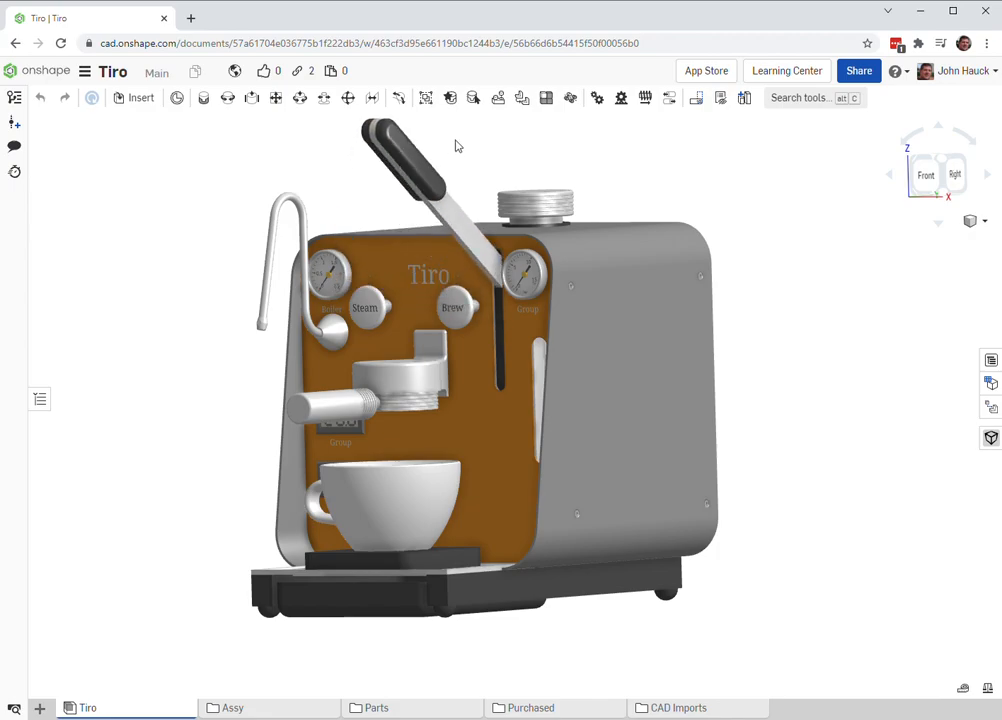
Step: Orbit around the machine and settle on a straight-on front view
drag(455, 145, 435, 580)
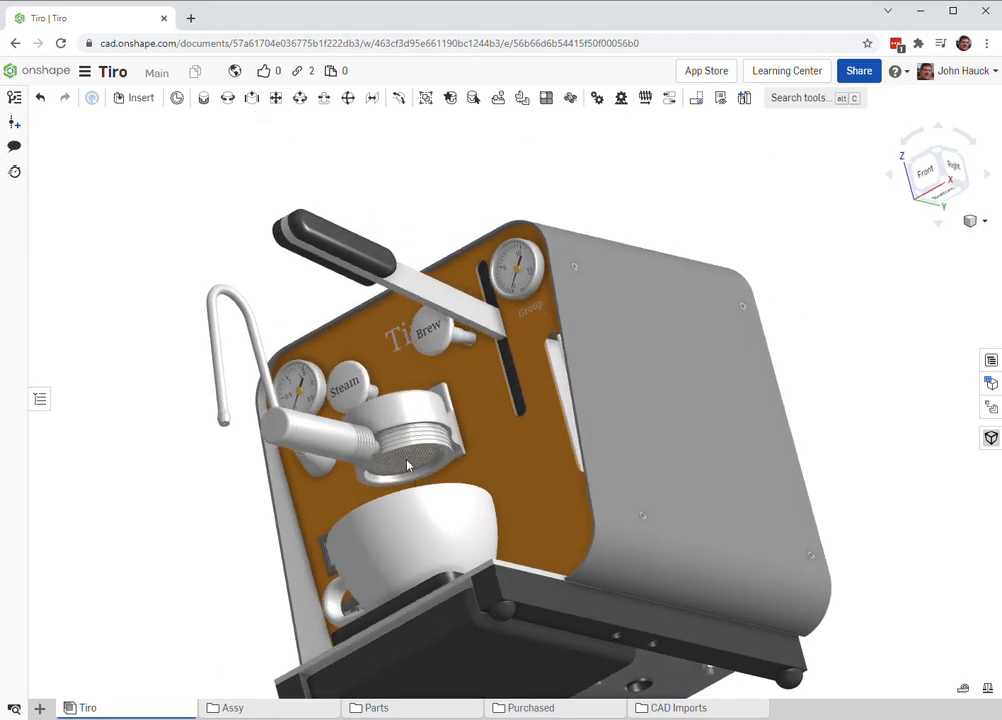
drag(407, 465, 480, 432)
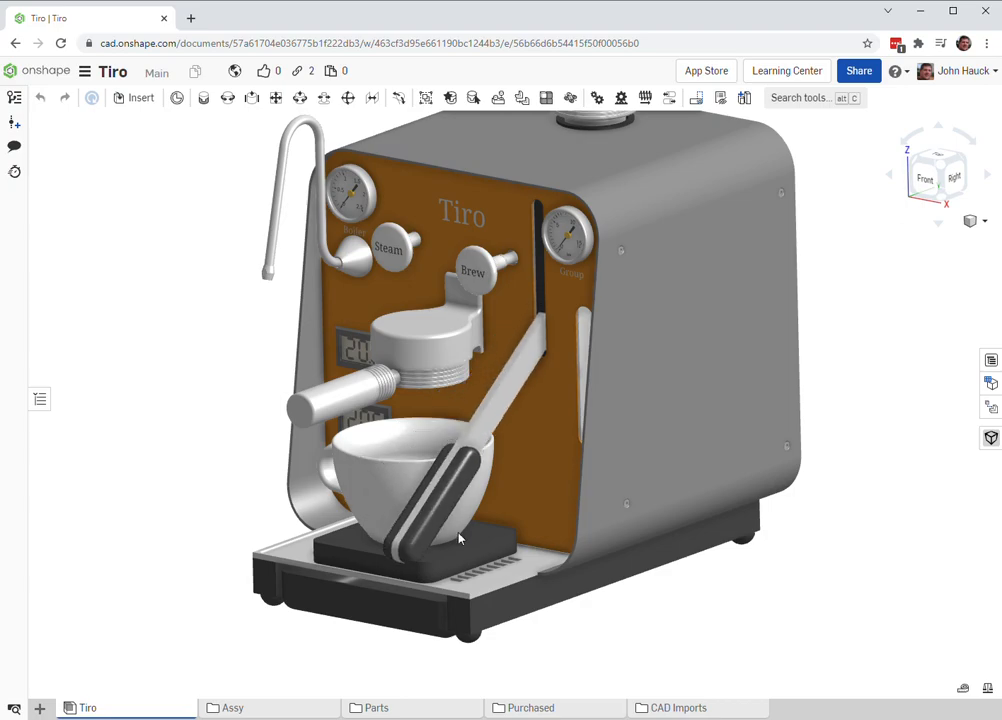
drag(460, 538, 530, 371)
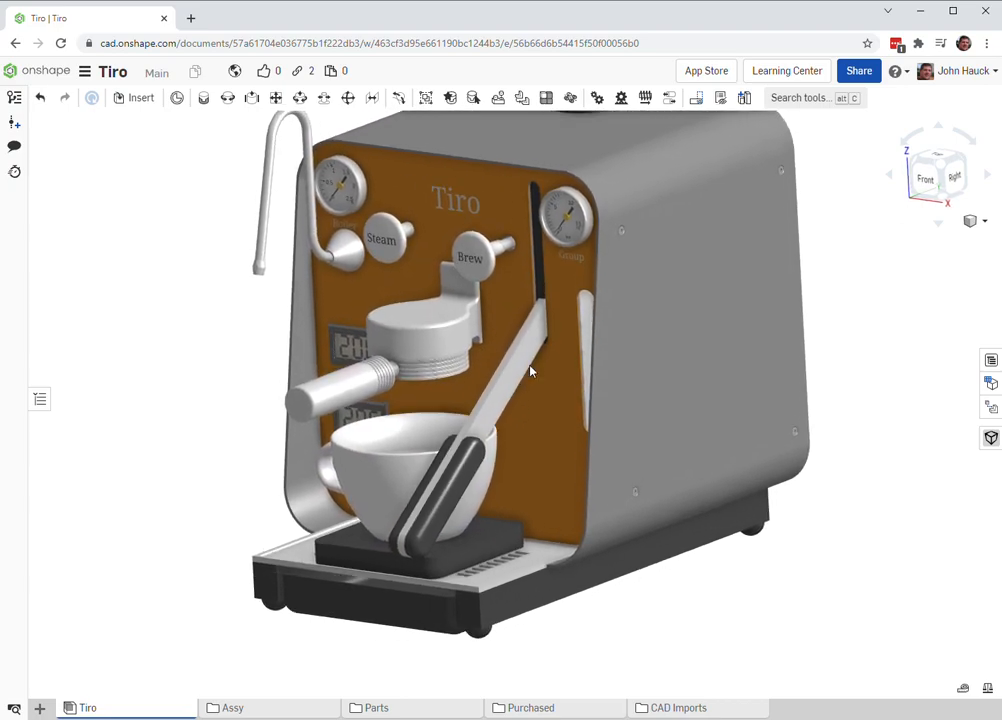
drag(530, 371, 408, 368)
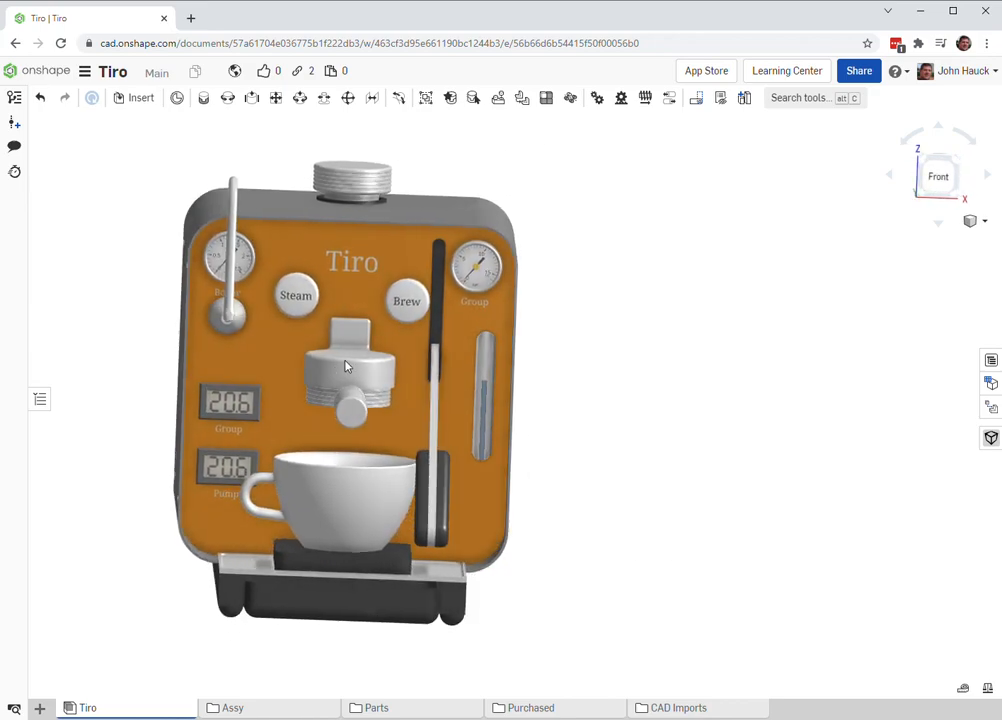
Step: Orbit to a front three-quarter view and select the group head
drag(345, 365, 432, 497)
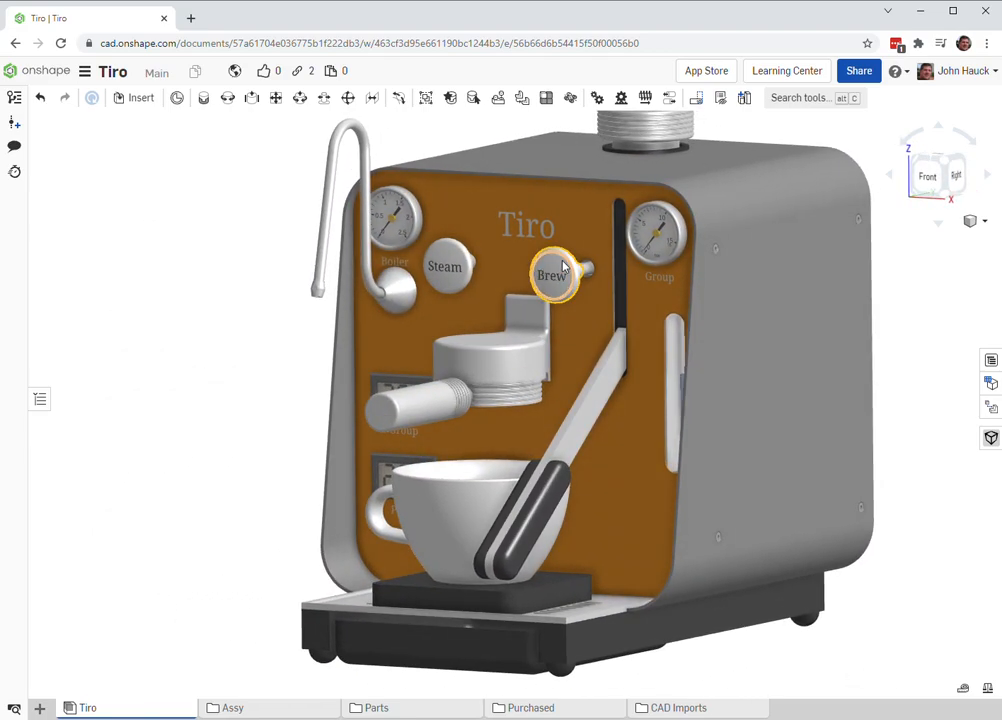
mouse_move(513, 407)
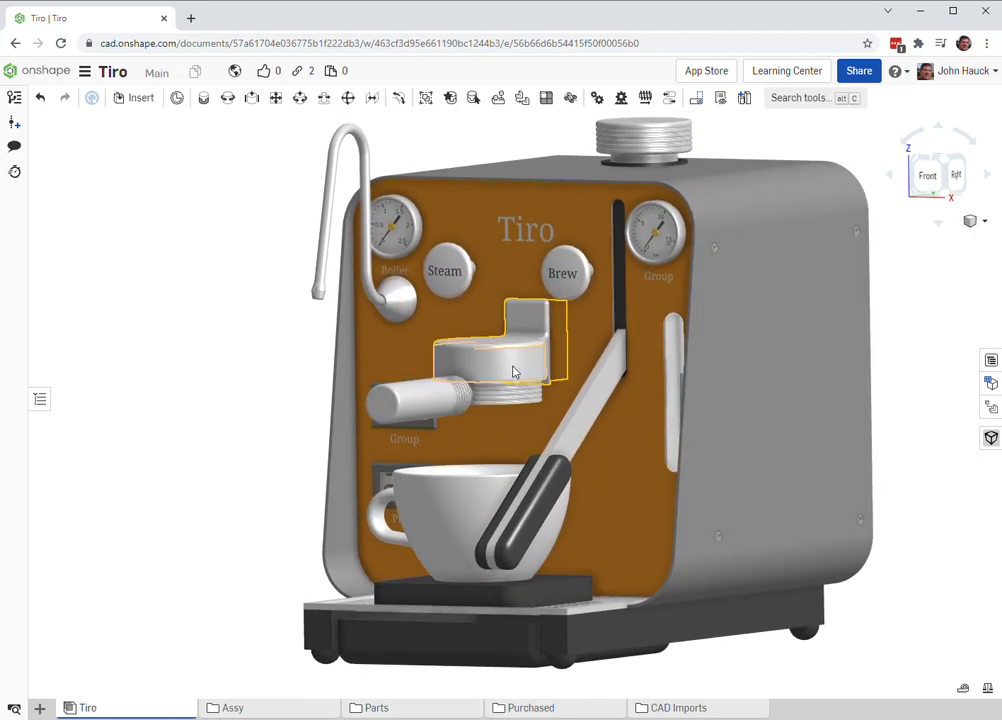
click(470, 640)
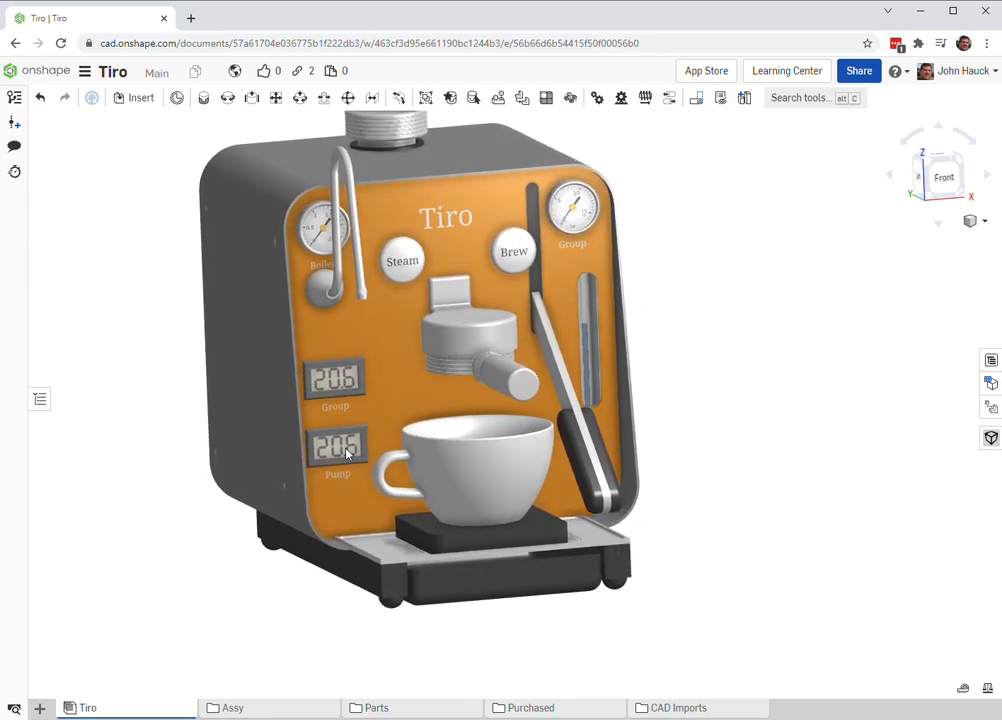
Step: Zoom toward the front panel and its pressure gauges
drag(450, 350, 620, 520)
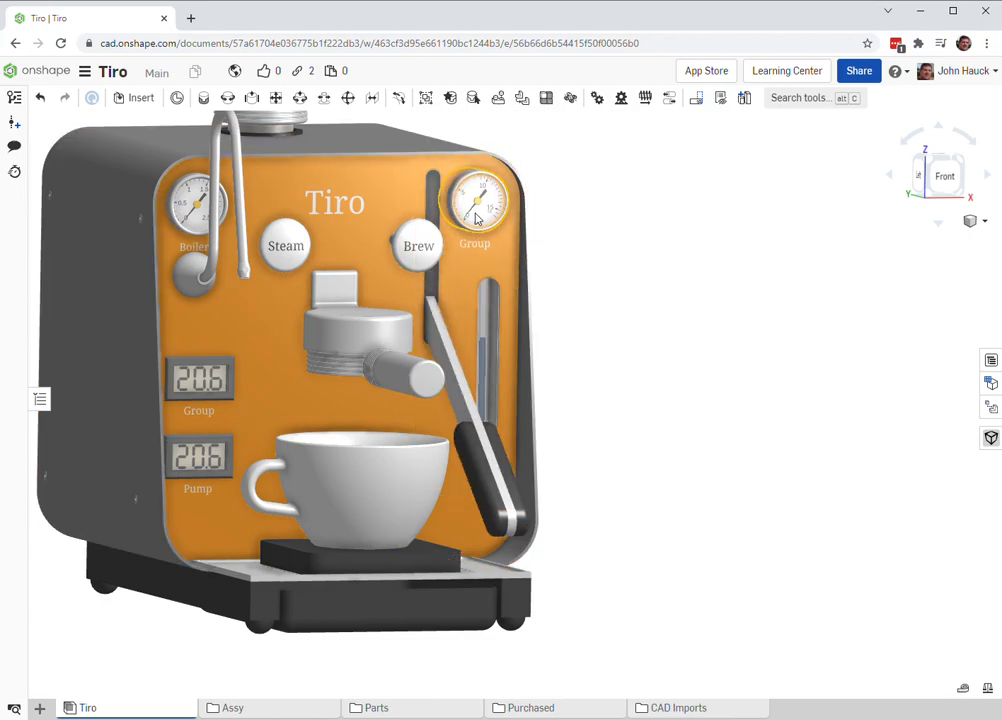
mouse_move(617, 377)
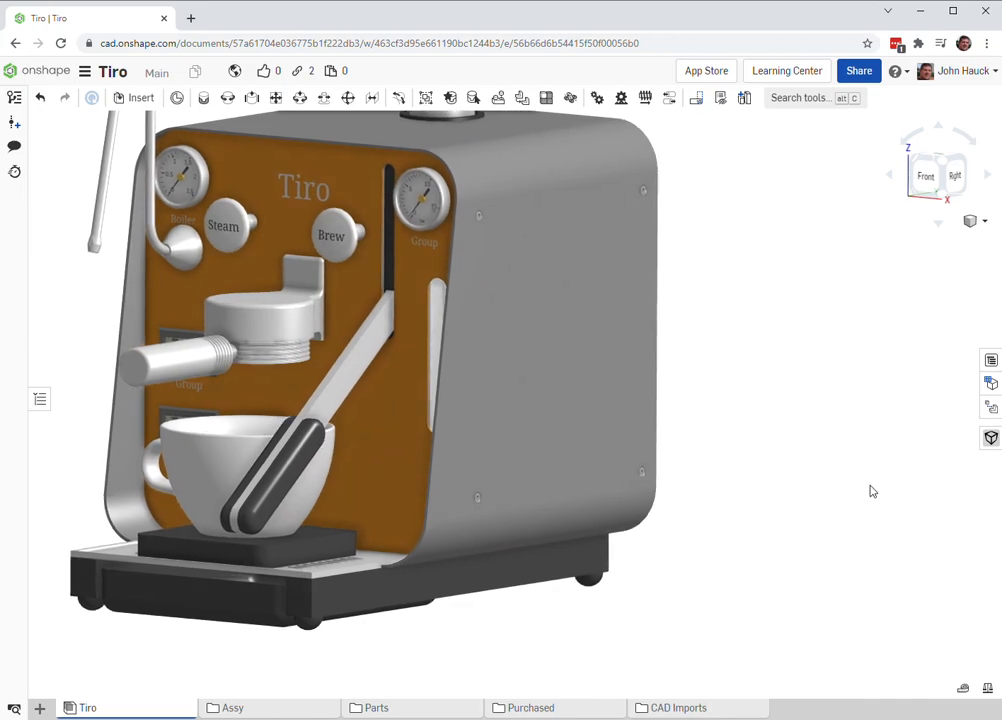
Step: Fit the machine in view, hide the housing, and orbit to expose the internals
drag(400, 350, 400, 420)
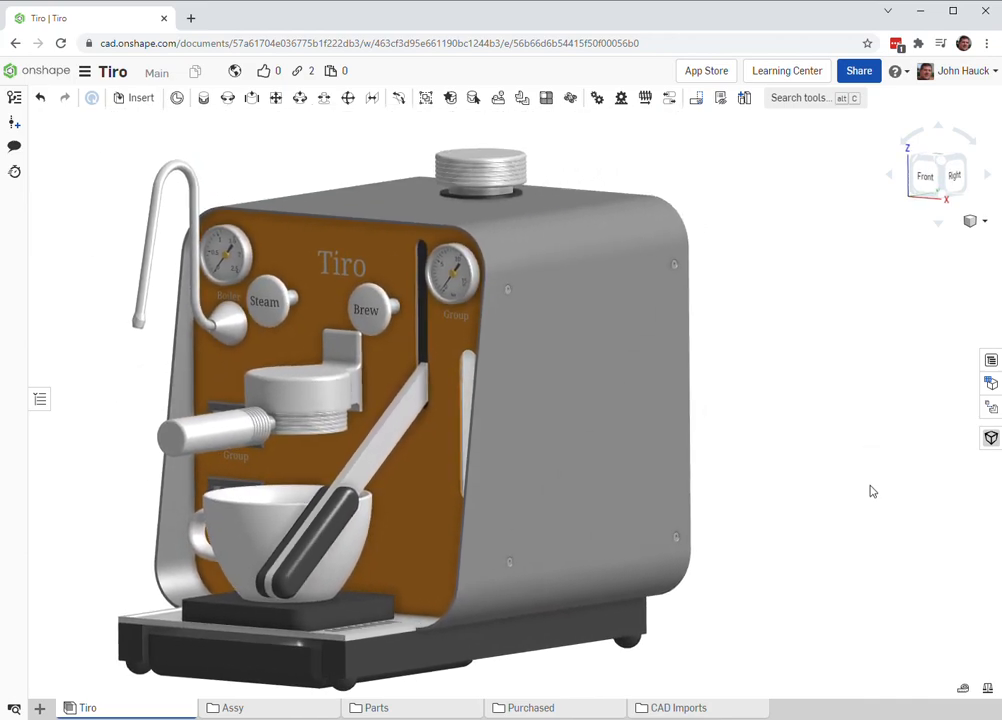
click(535, 201)
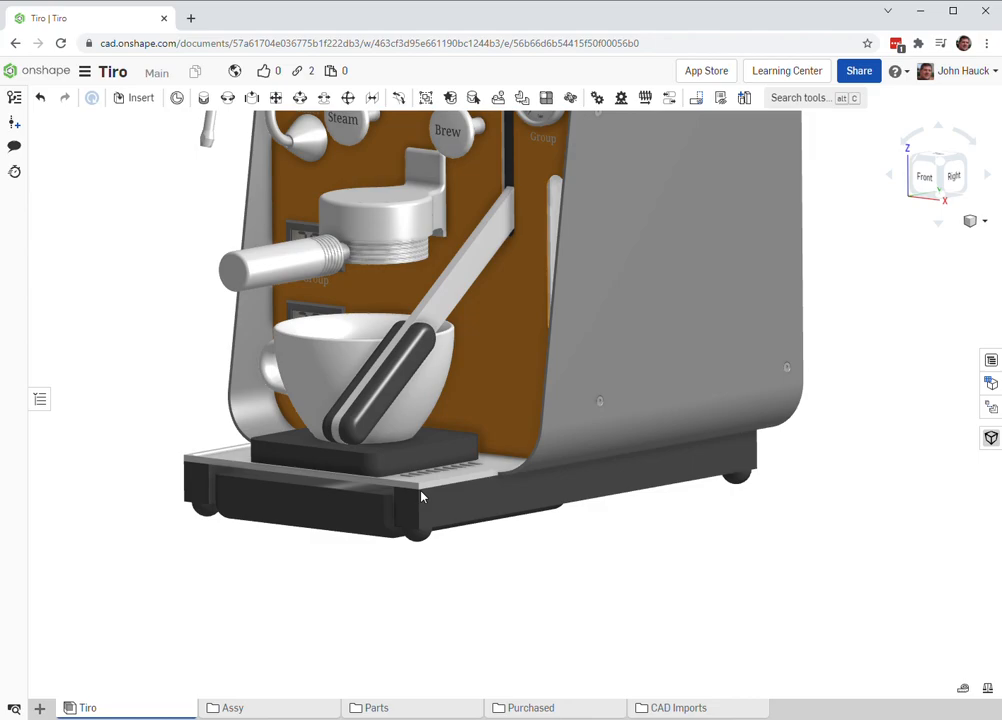
drag(420, 497, 617, 663)
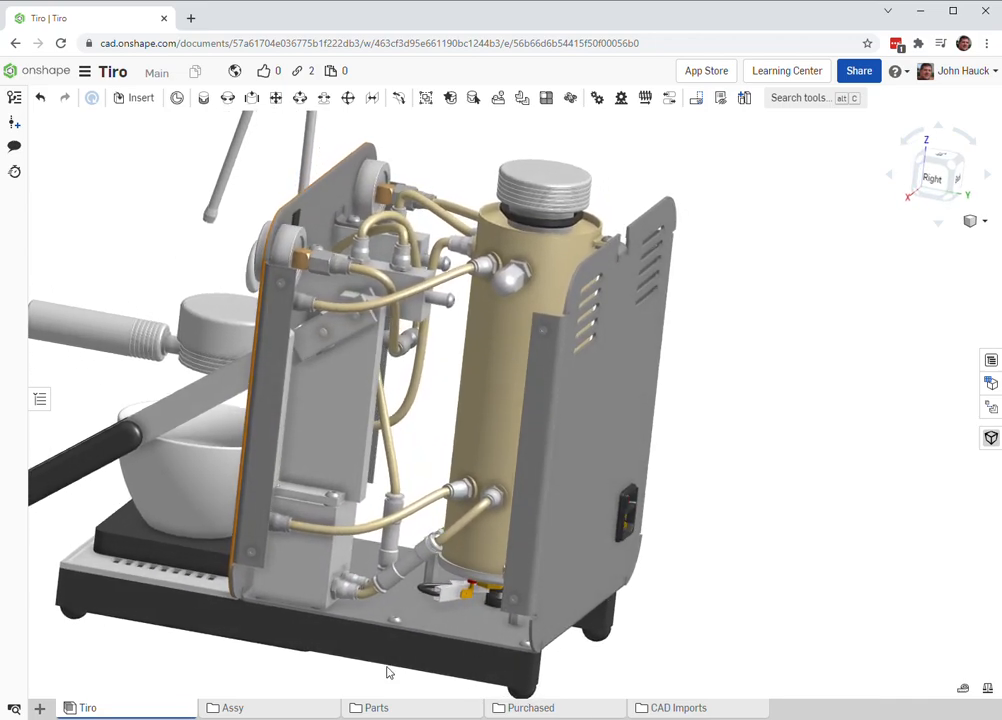
Step: Zoom and orbit through the internals, from front-left wiring to the low right plumbing
scroll(up, 3)
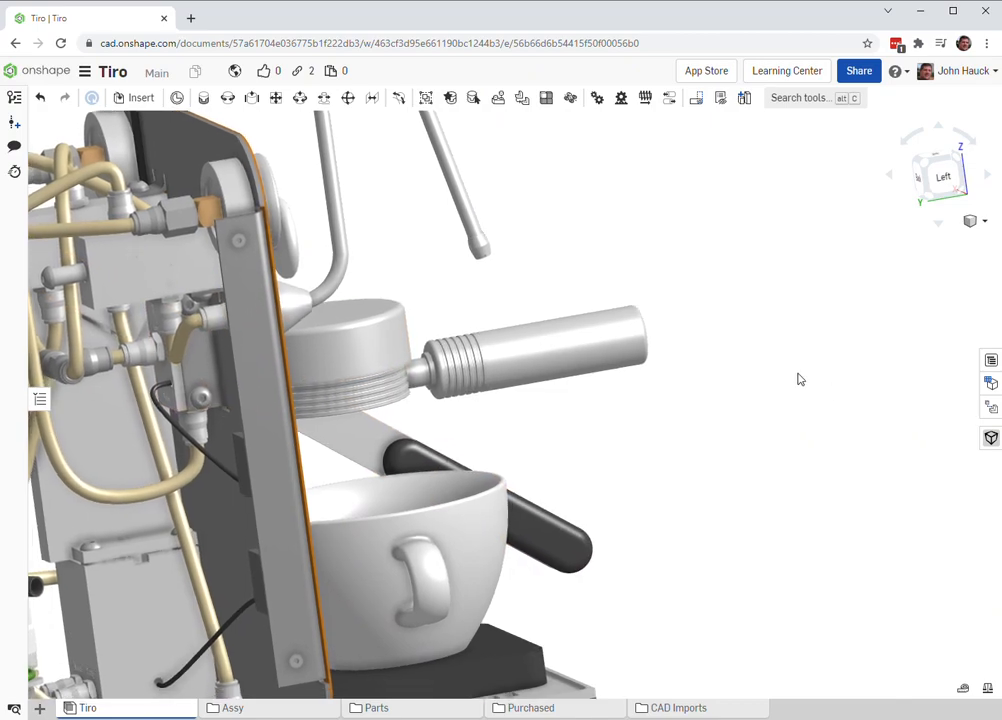
drag(400, 400, 300, 350)
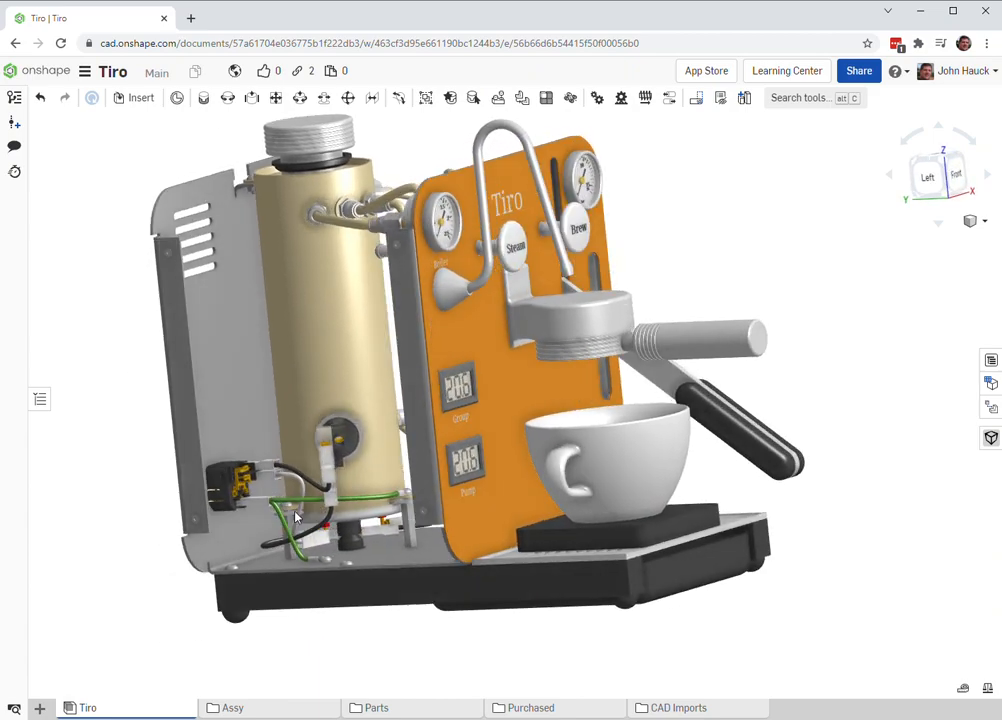
scroll(up, 3)
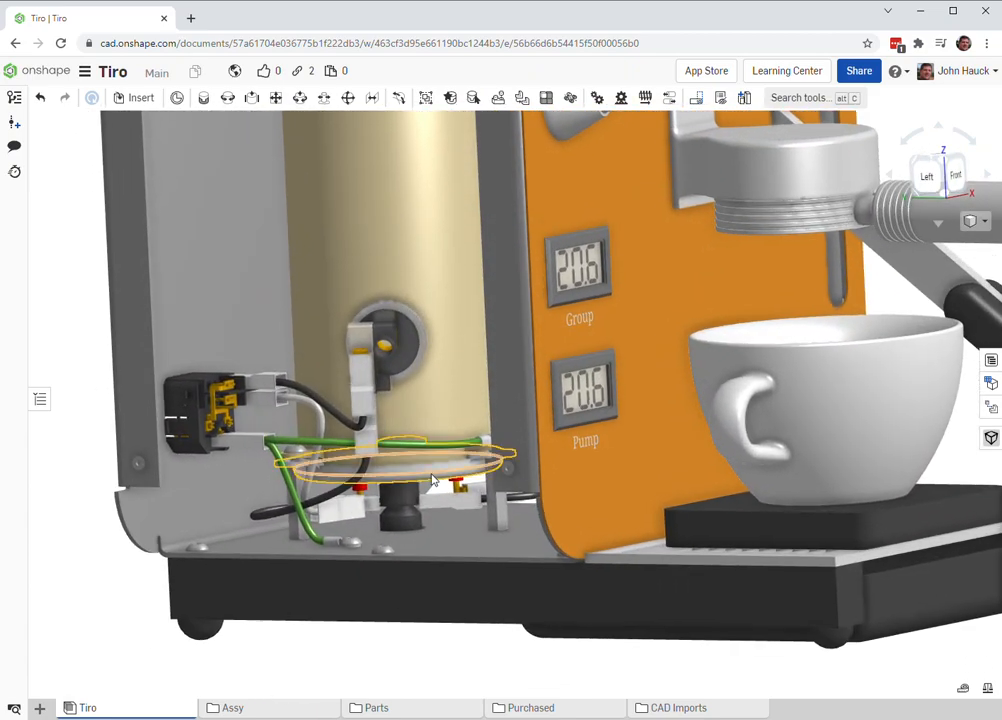
drag(433, 478, 348, 550)
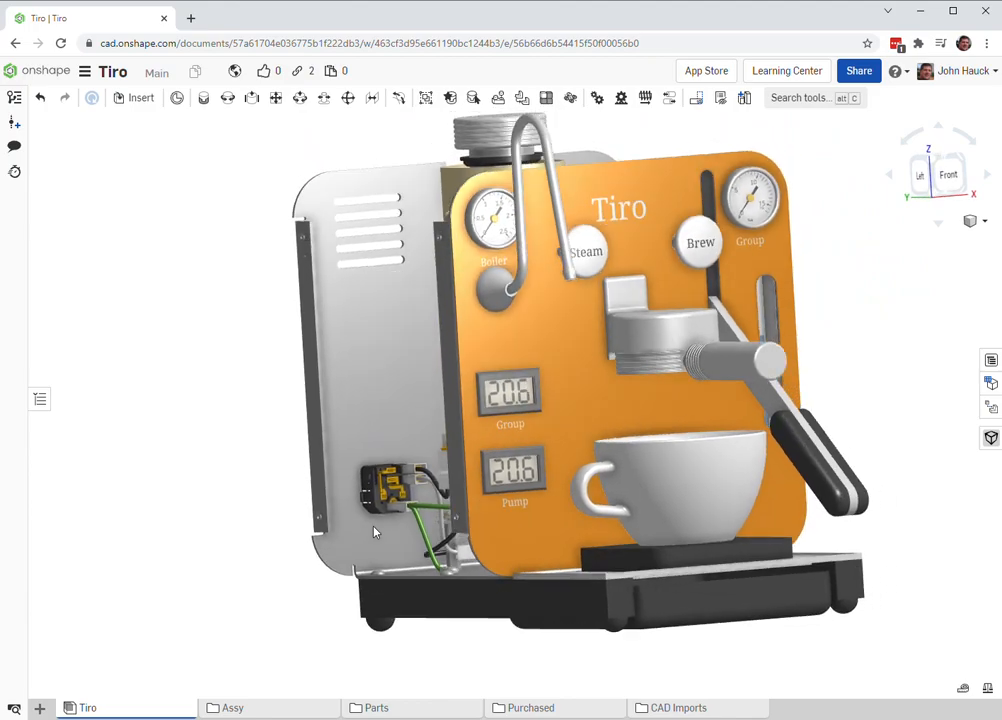
drag(600, 350, 400, 330)
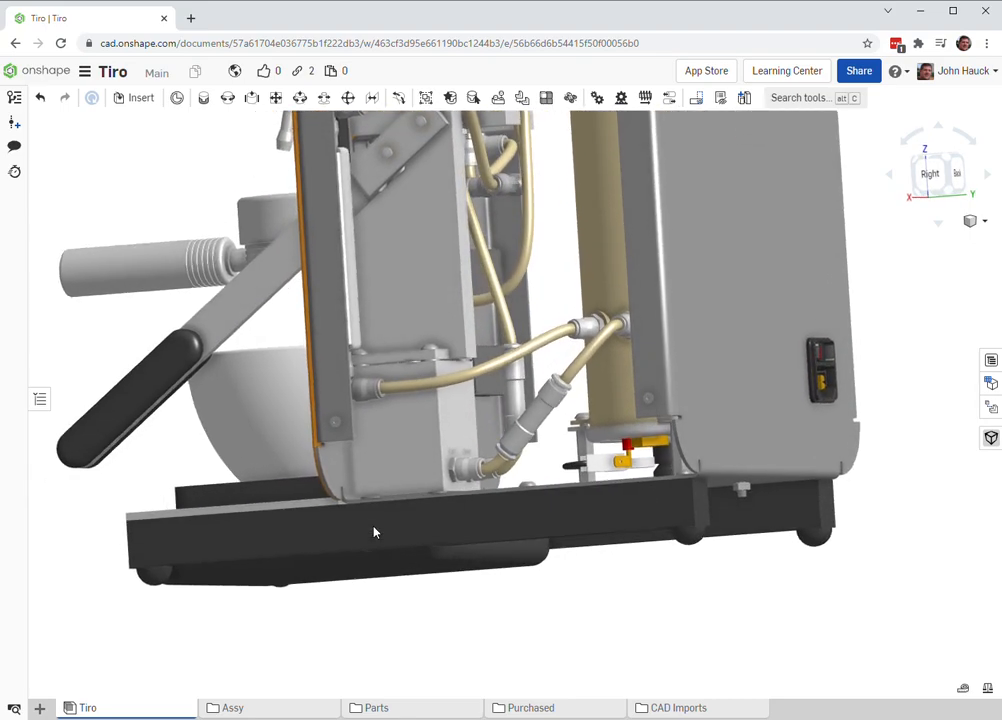
Step: Add a section view, then replace its plane with a cut through the group head
click(970, 221)
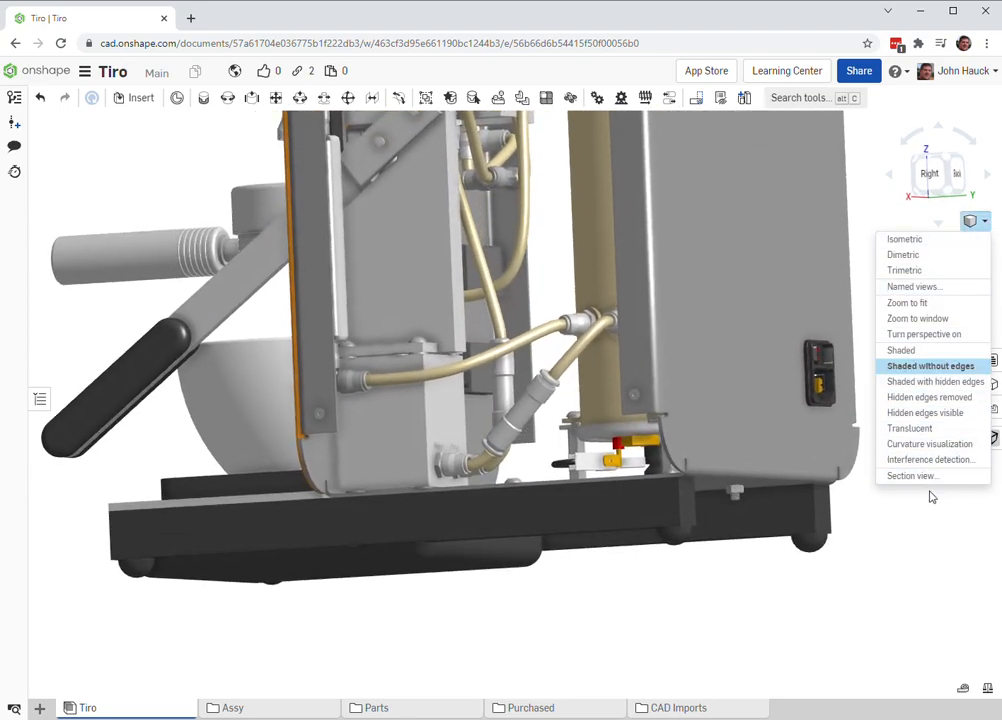
click(910, 475)
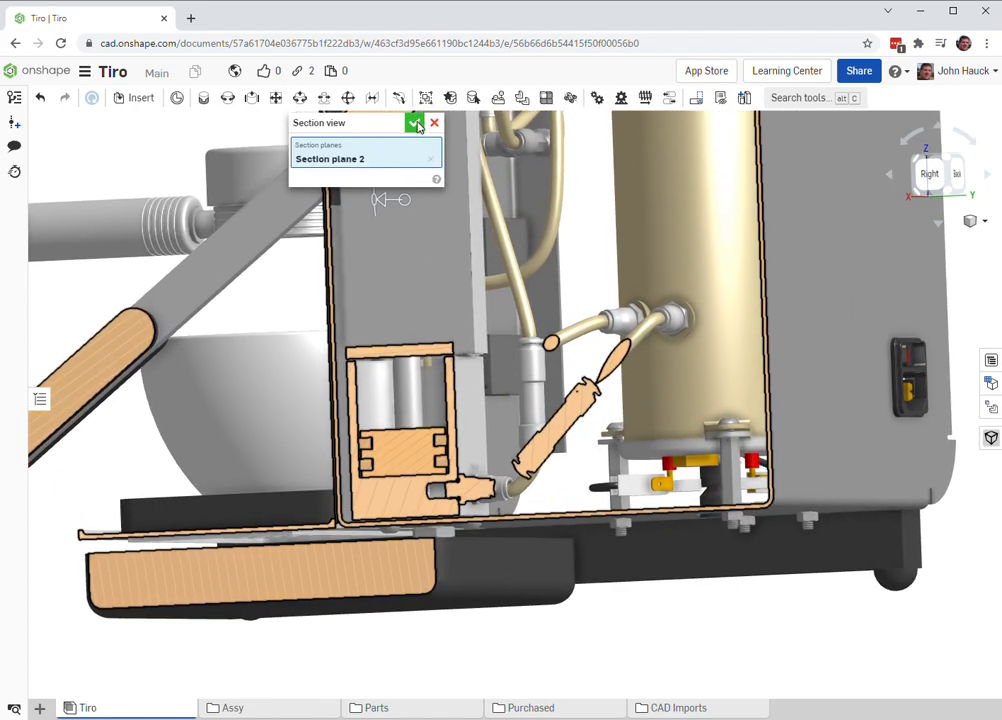
click(416, 123)
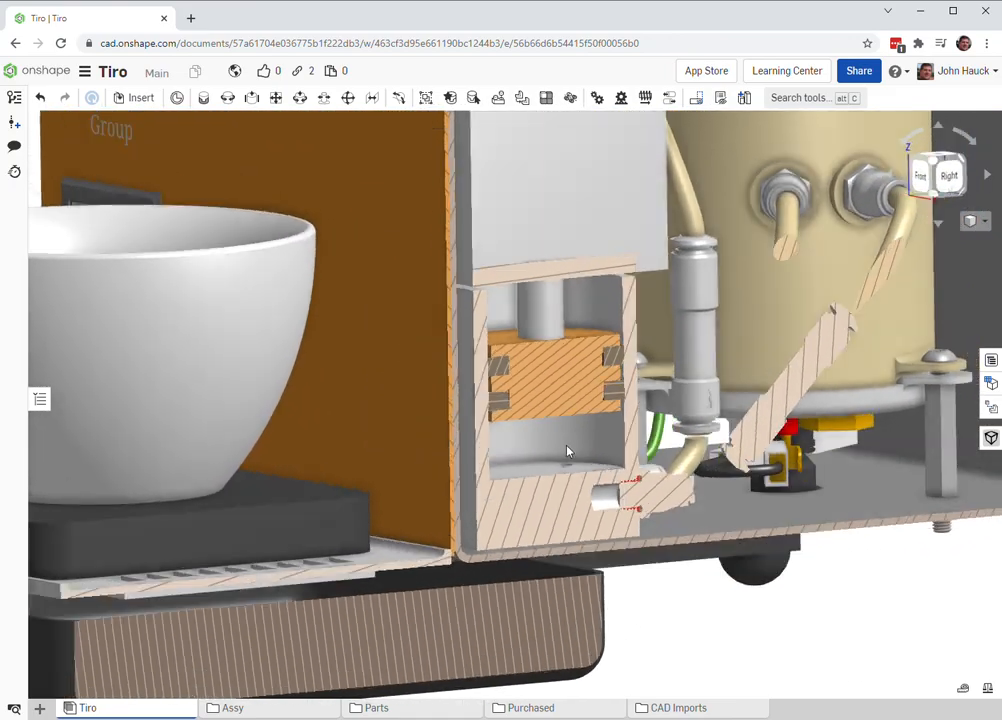
drag(567, 451, 693, 391)
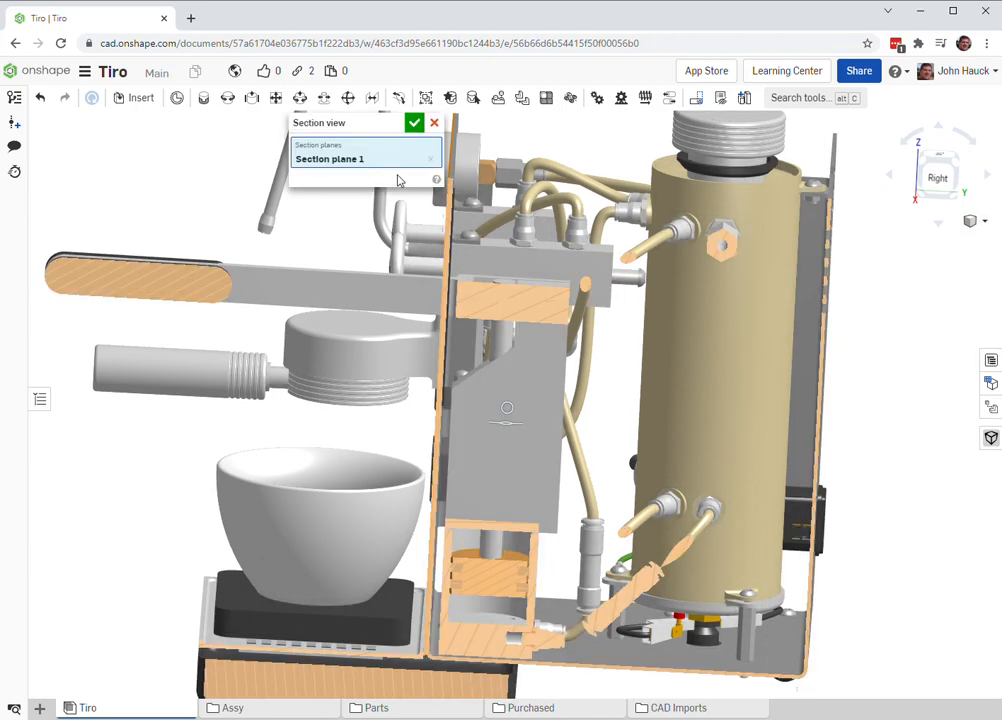
click(429, 158)
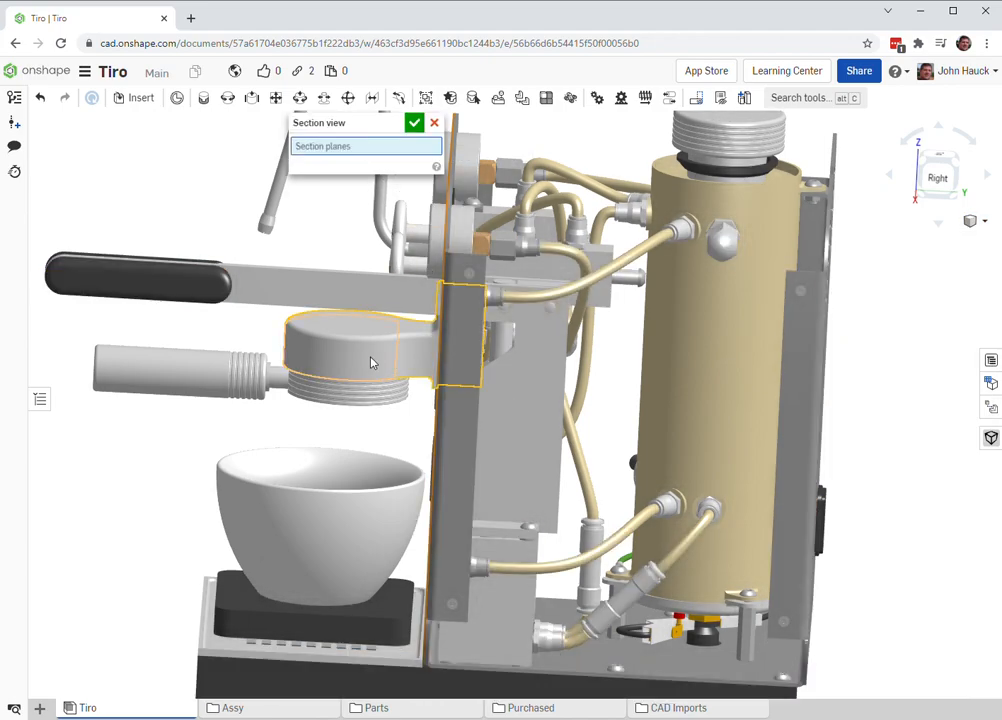
click(414, 122)
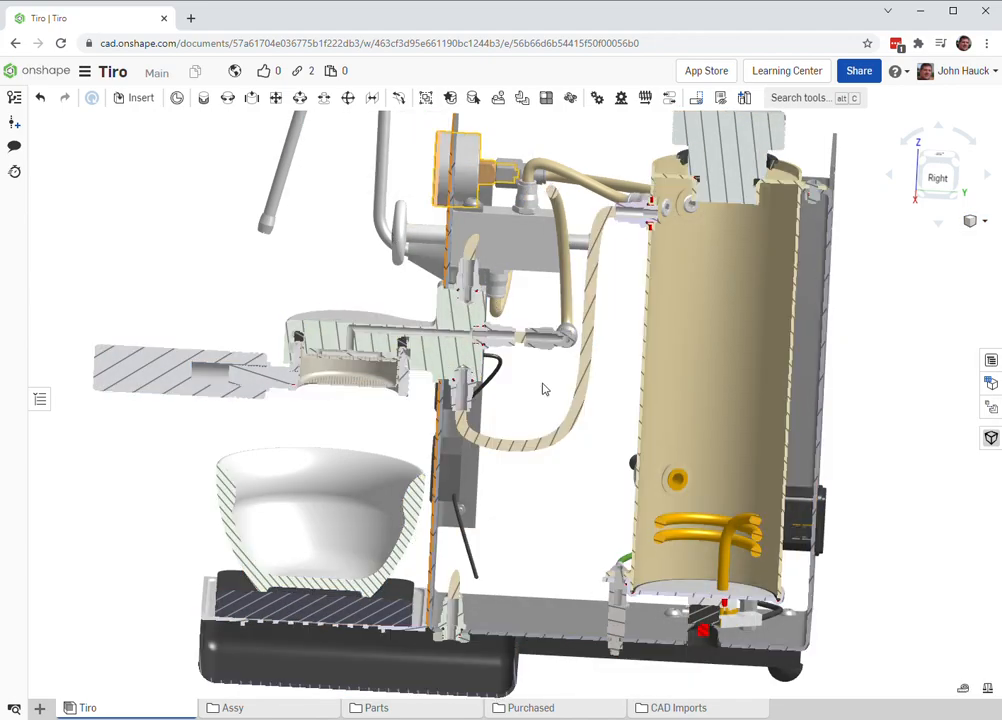